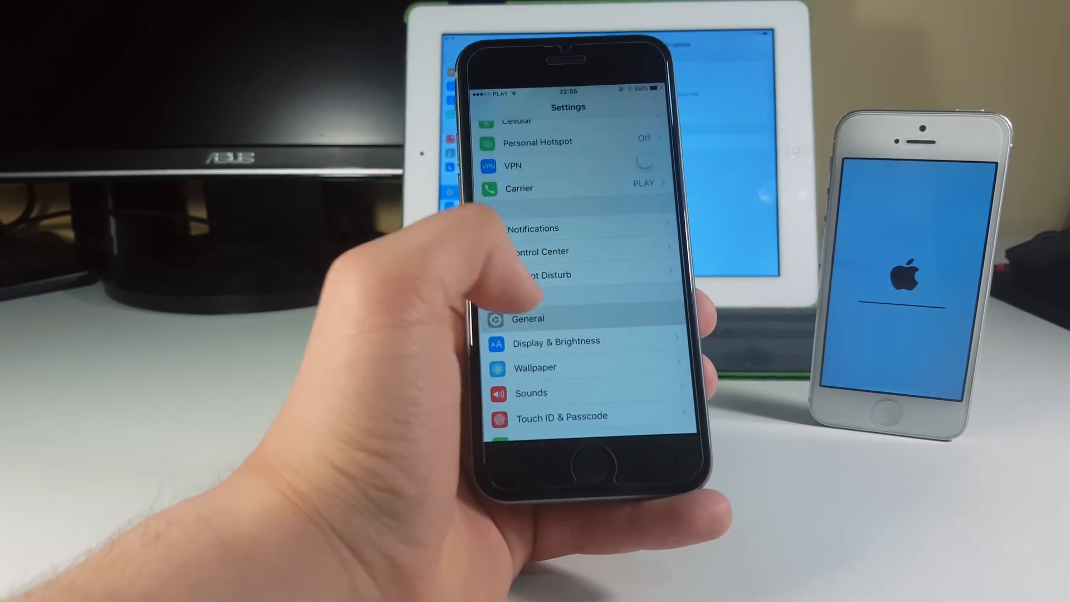
- View the Previous Benchmarks list and check the 16 May 21:46 run (1615 / 2910)
{"action": "scroll", "scroll_direction": "down", "scroll_amount": 3}
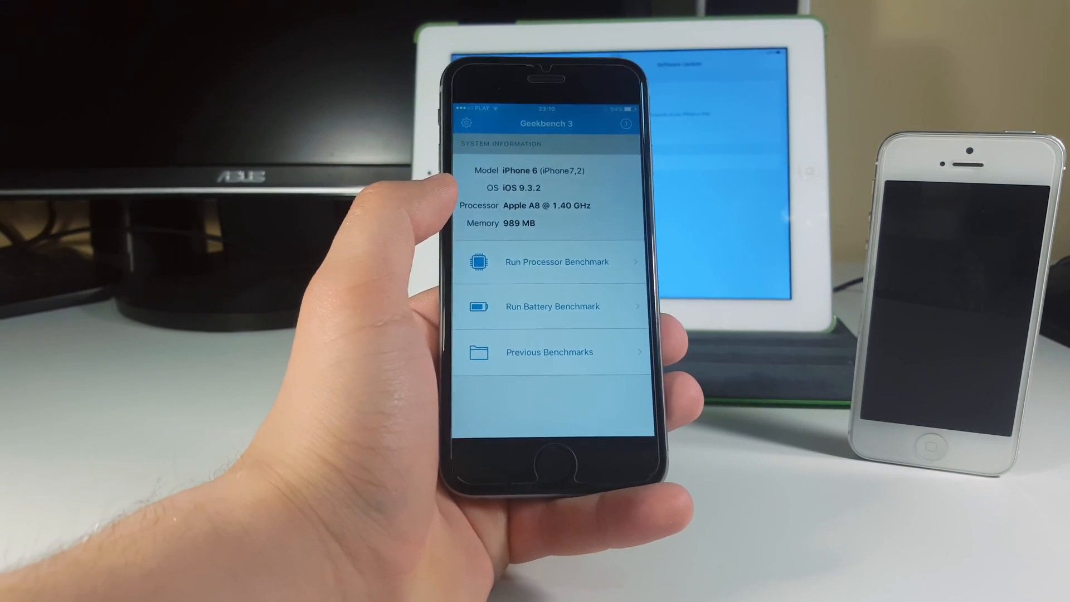
{"action": "left_click", "coordinate": [552, 261]}
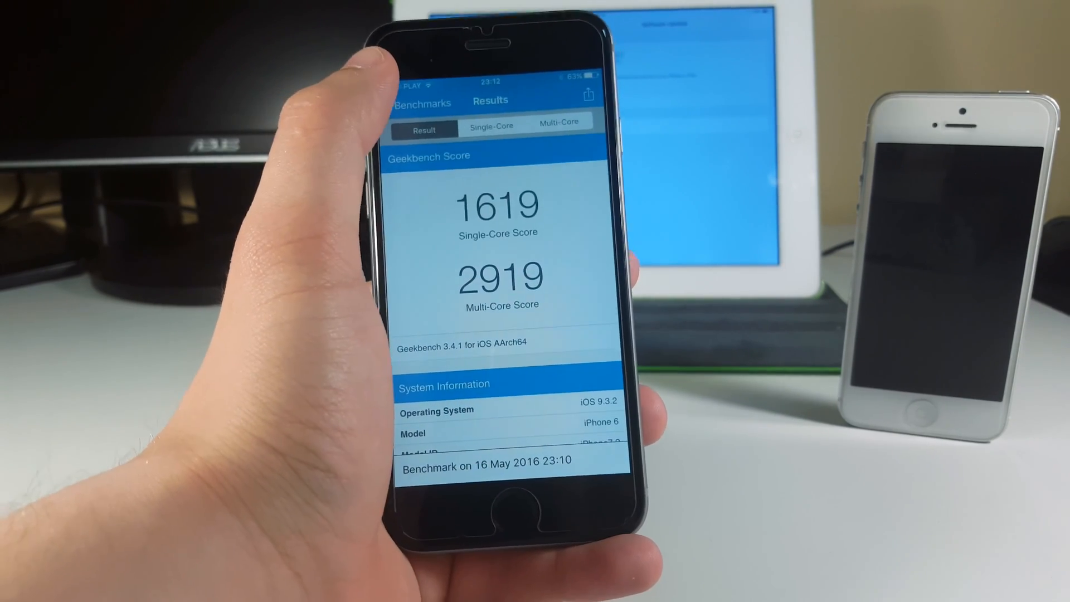
{"action": "left_click", "coordinate": [421, 103]}
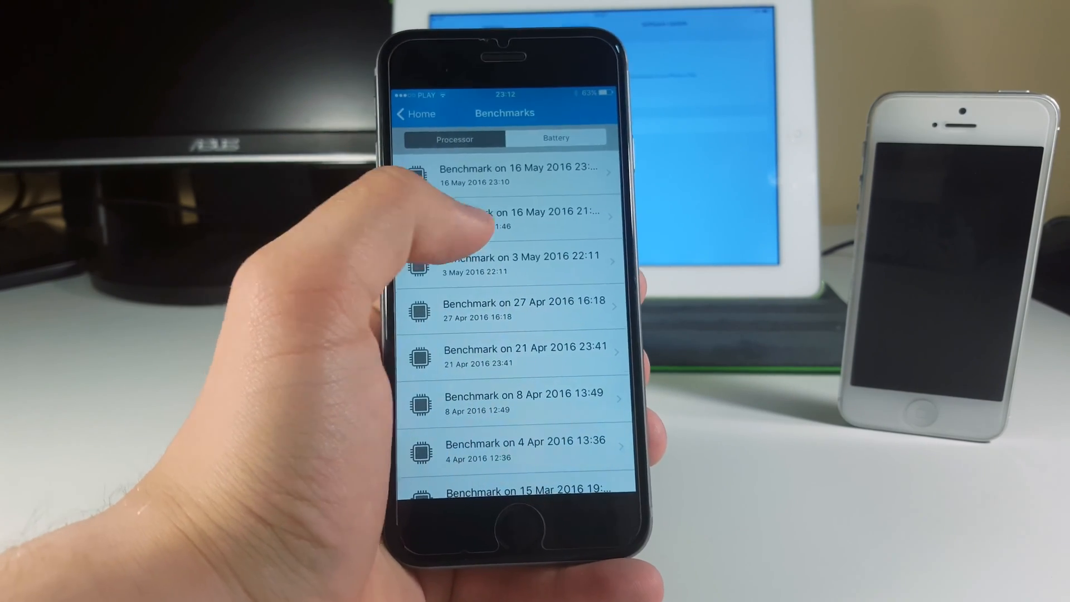
{"action": "left_click", "coordinate": [518, 217]}
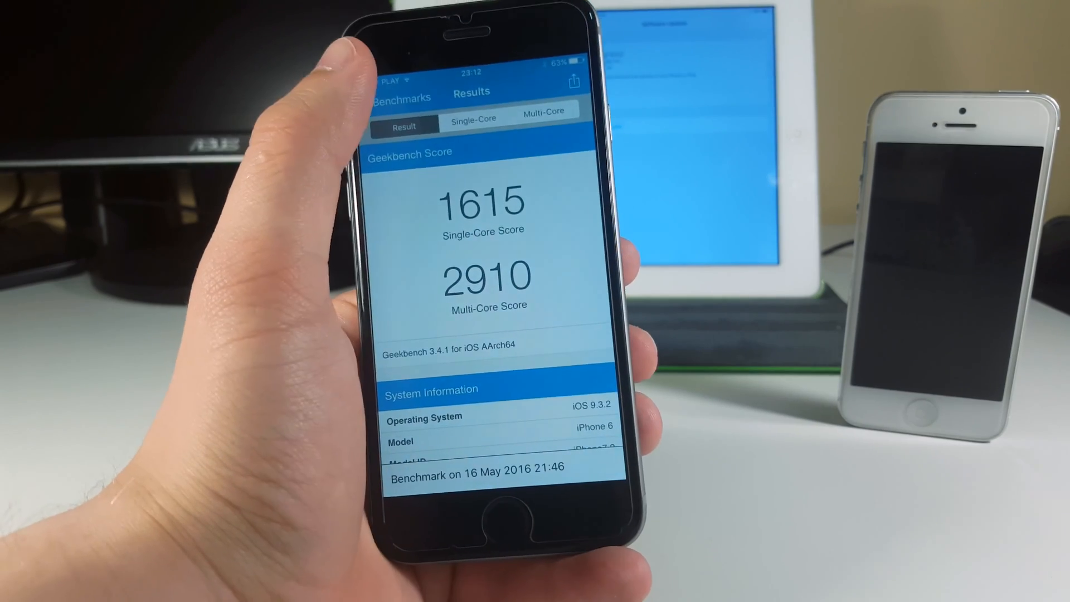
- Return to the list and show the 16 May 23:10 run scoring 1619 single-core and 2919 multi-core
{"action": "left_click", "coordinate": [401, 98]}
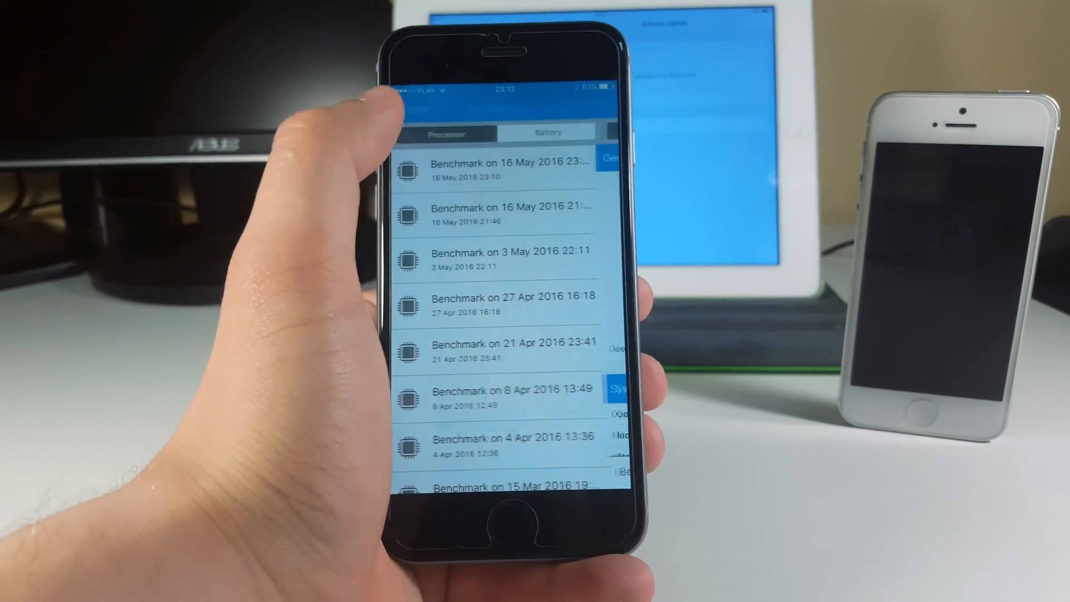
{"action": "left_click", "coordinate": [508, 168]}
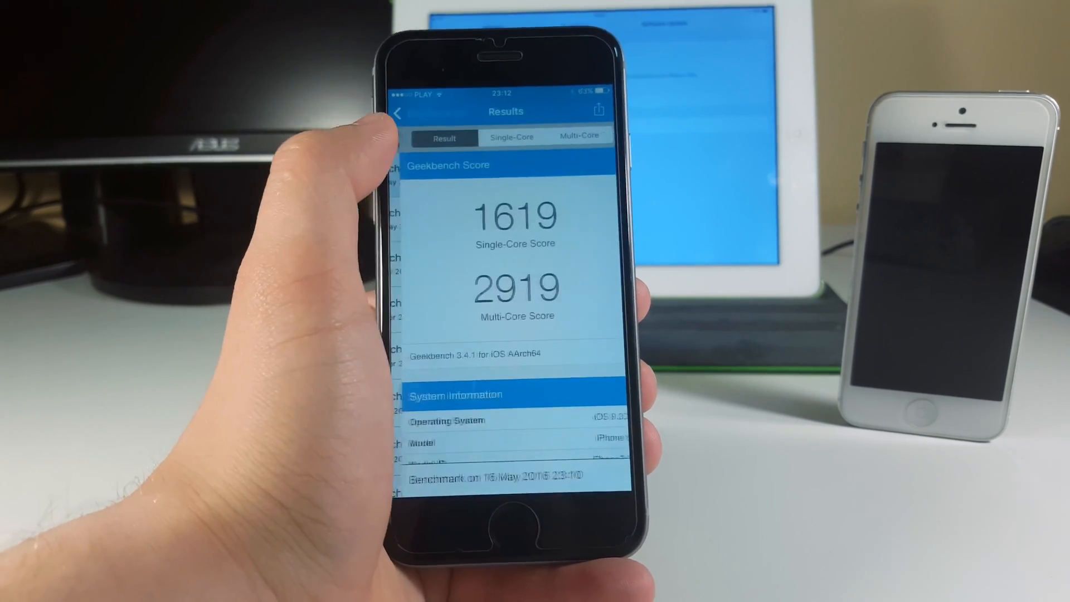